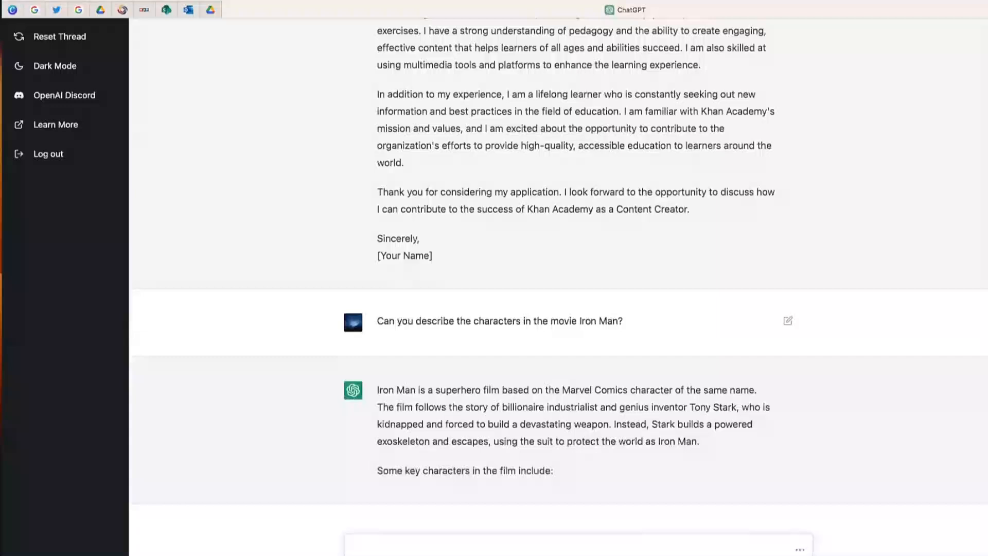
pyautogui.scroll(-3)
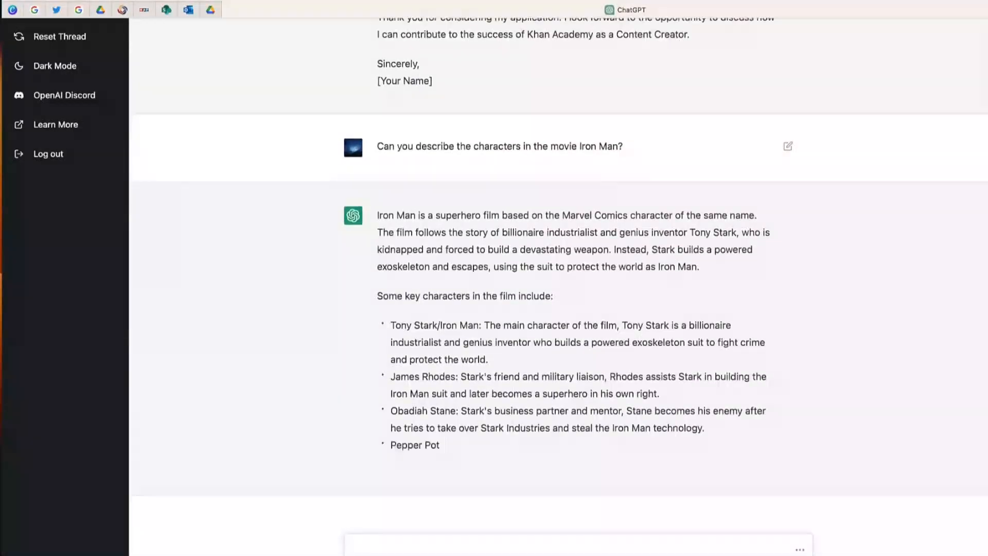